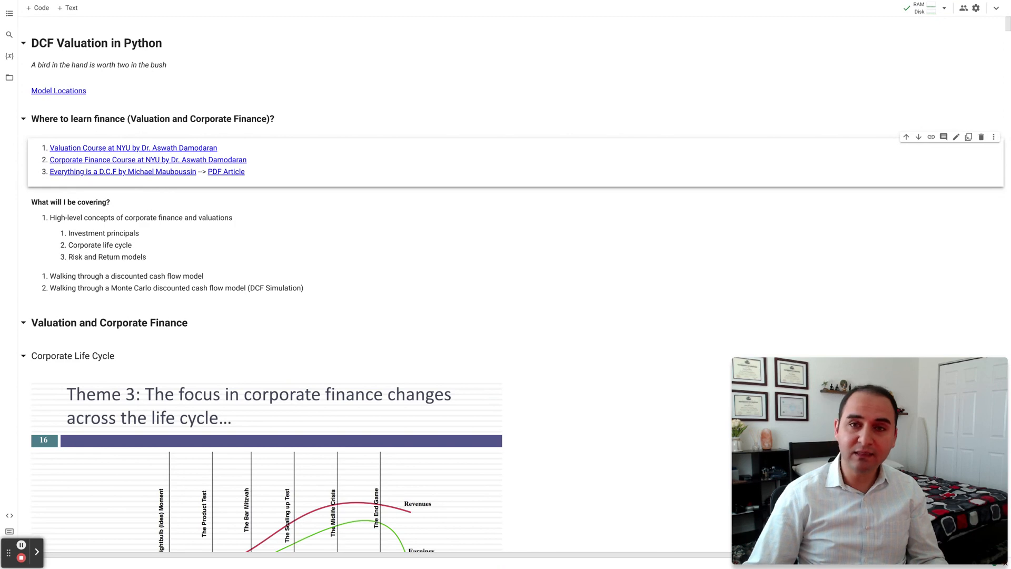
mouse_move(339, 133)
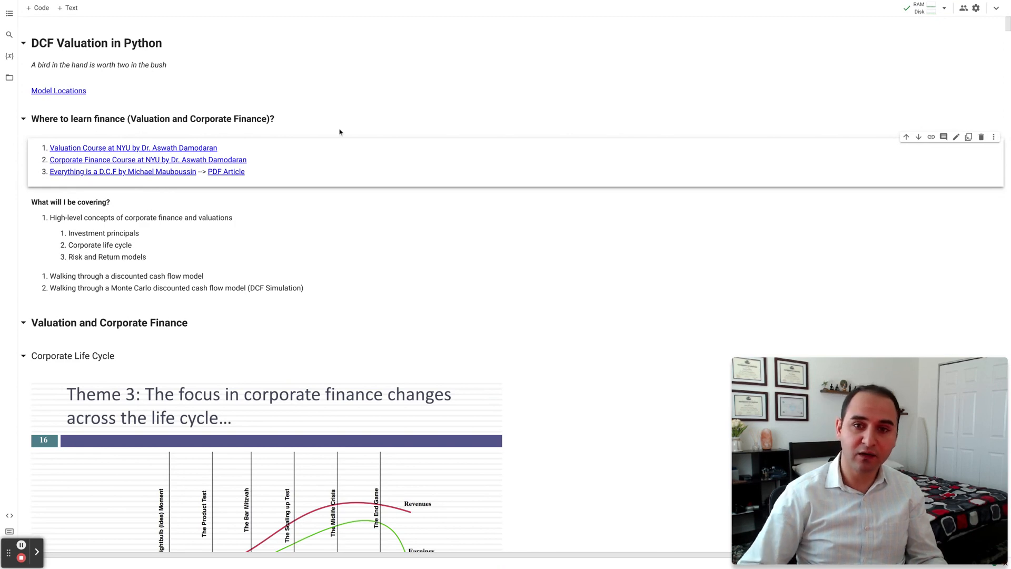
mouse_move(278, 169)
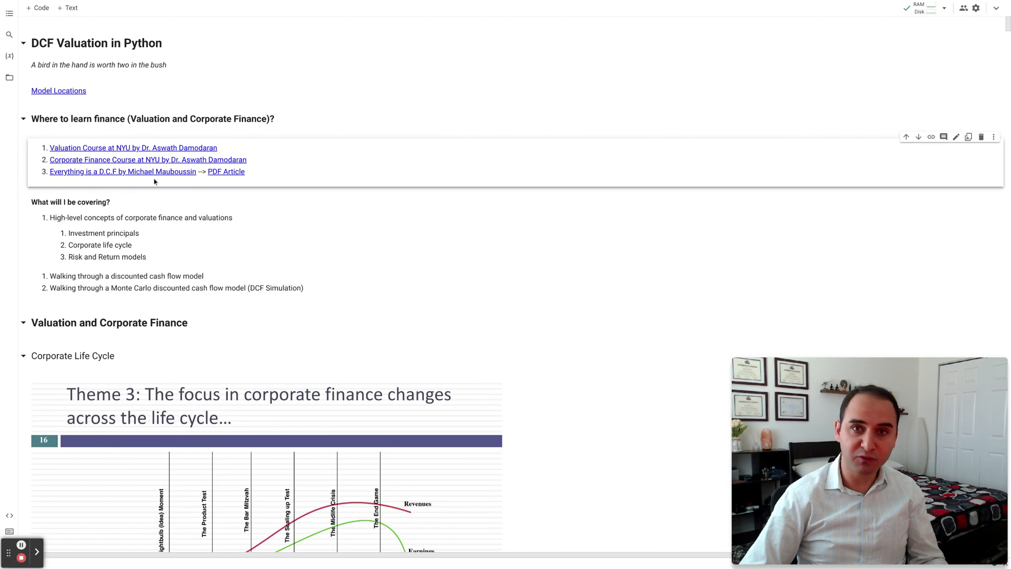
mouse_move(197, 178)
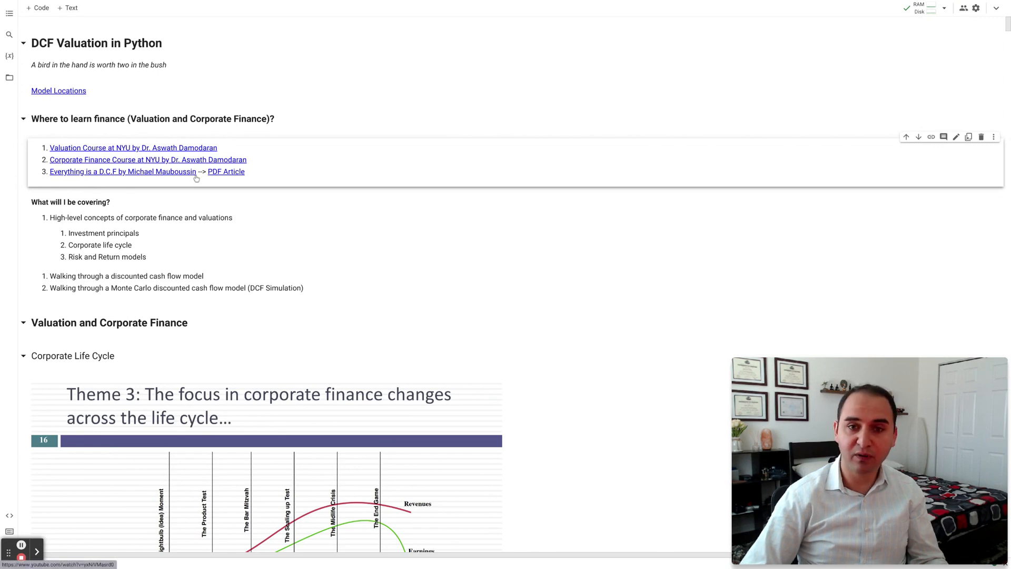
mouse_move(116, 266)
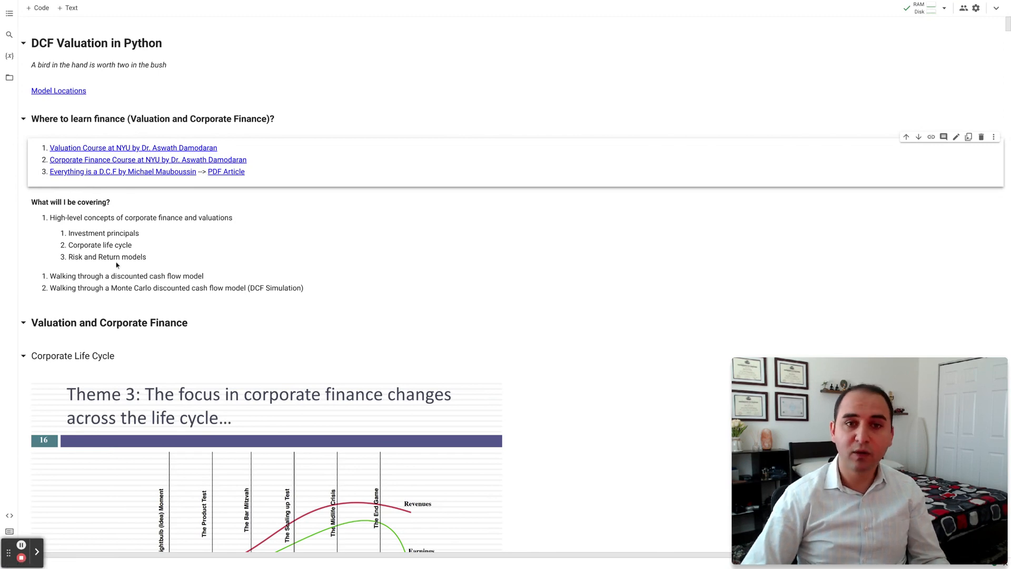
mouse_move(53, 90)
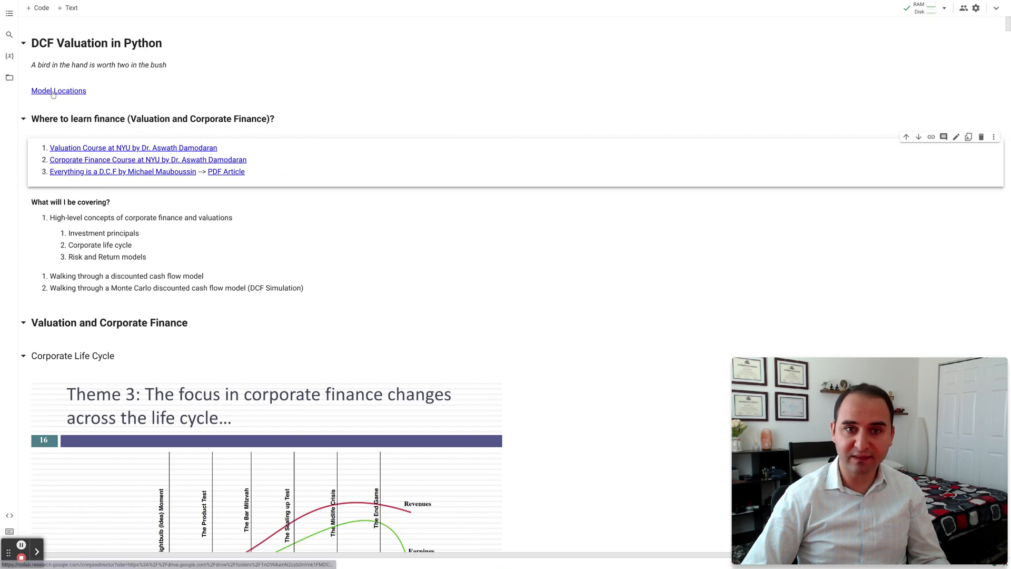
Follow the Model Locations link to the shared DCF Model folder on Google Drive.
left_click(58, 90)
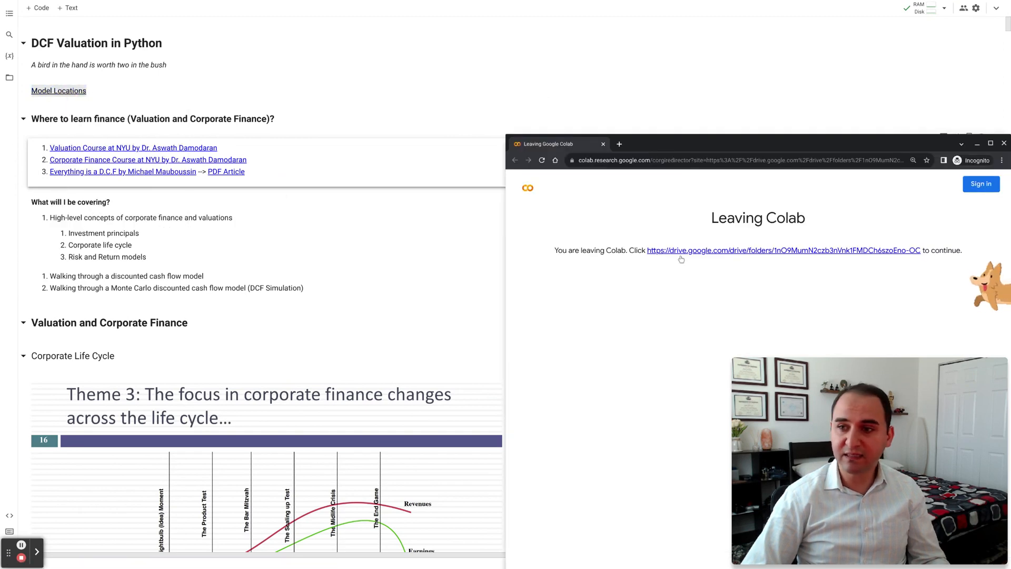
left_click(784, 251)
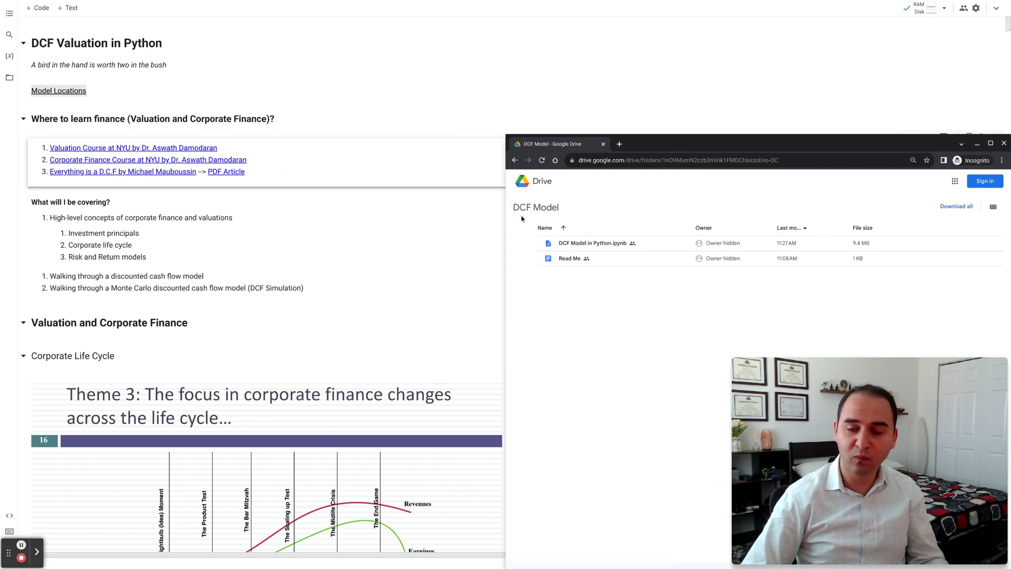
mouse_move(593, 243)
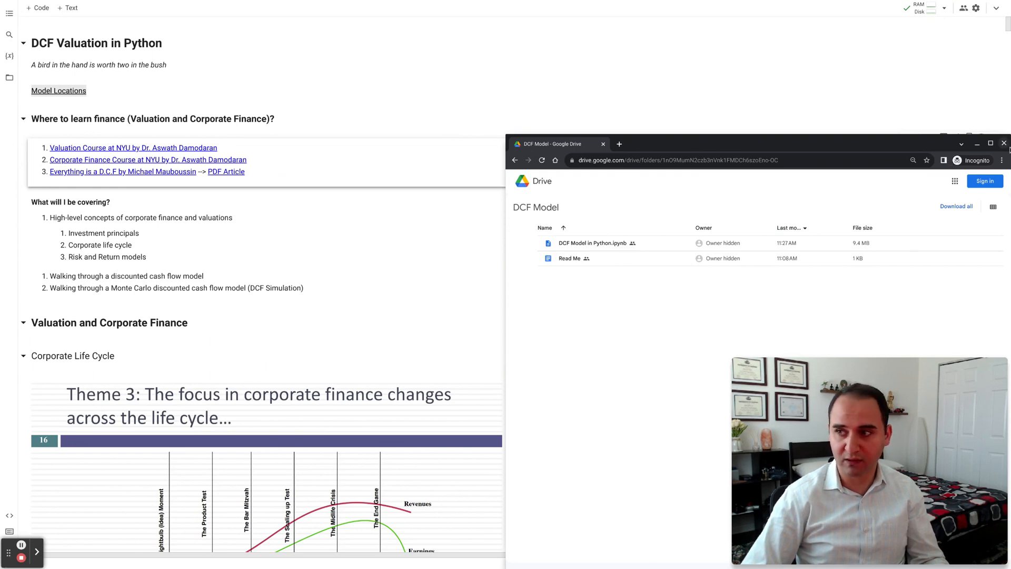
Close the Drive folder window, returning to the DCF Valuation notebook.
left_click(1004, 144)
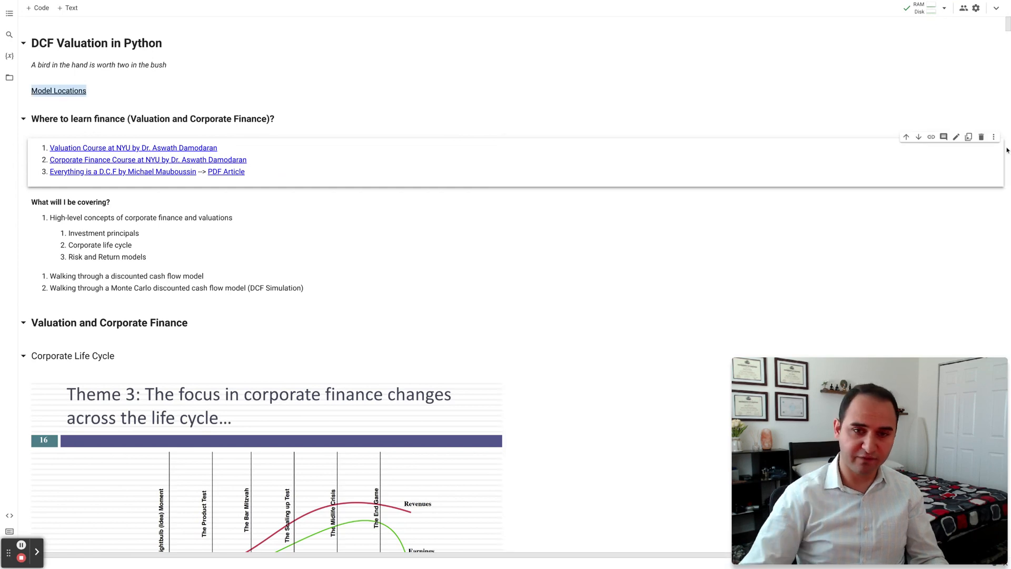
mouse_move(206, 103)
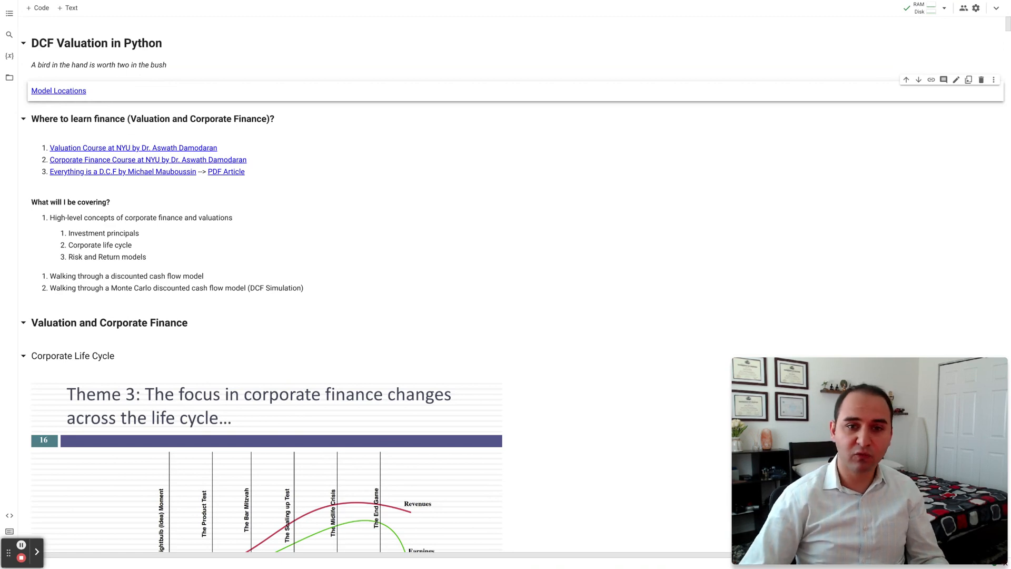
mouse_move(268, 247)
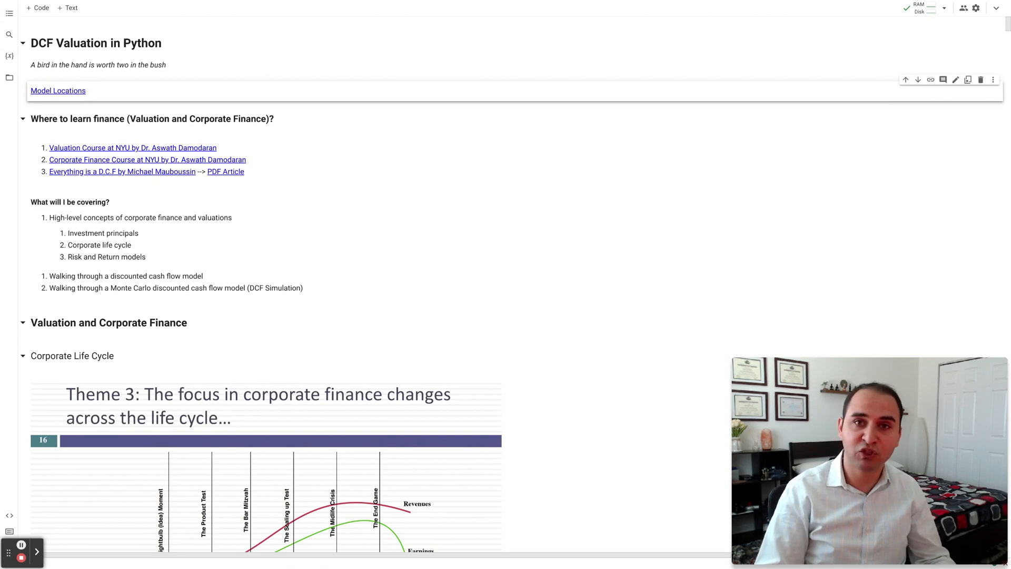
mouse_move(51, 519)
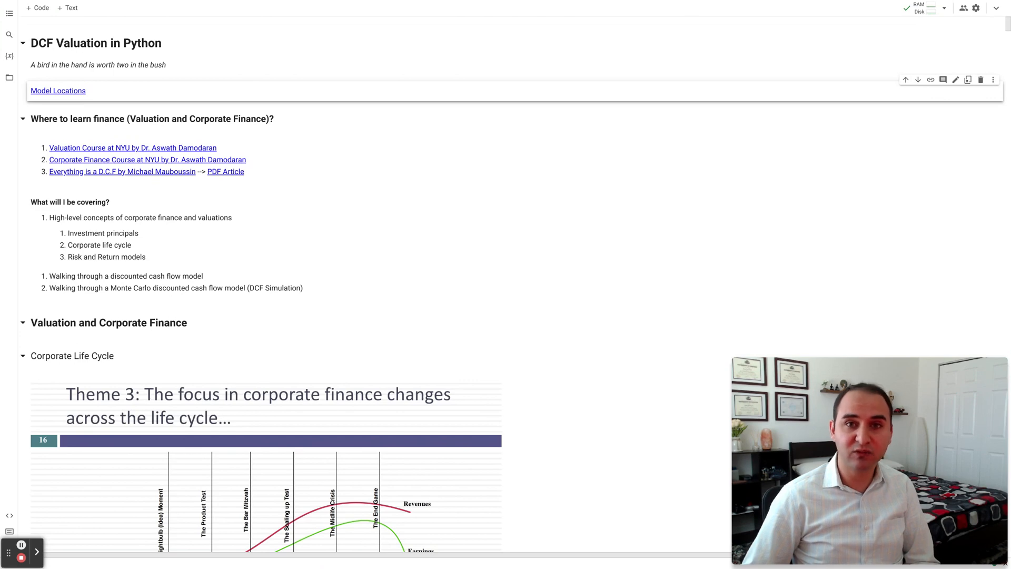
mouse_move(29, 514)
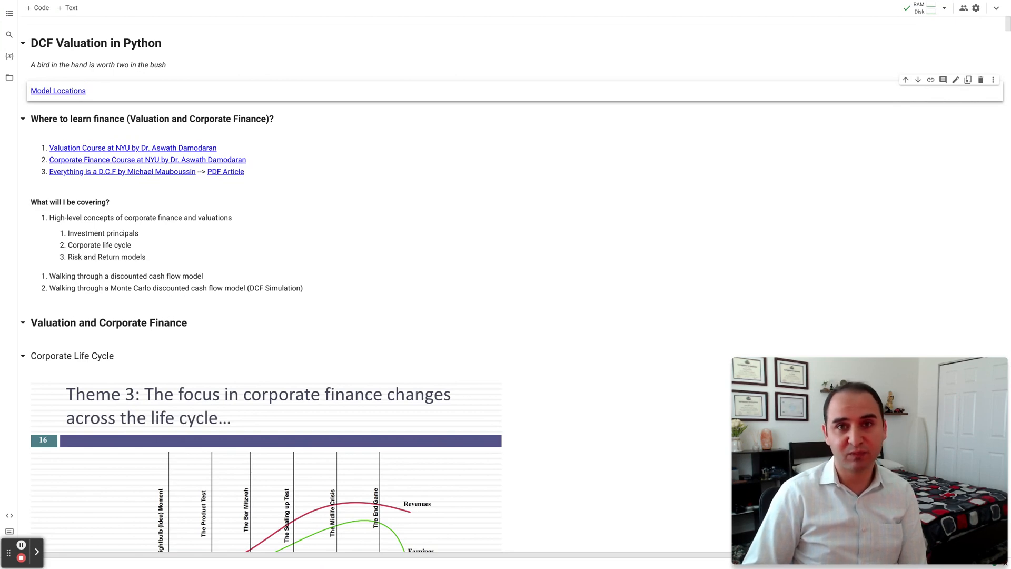
mouse_move(108, 494)
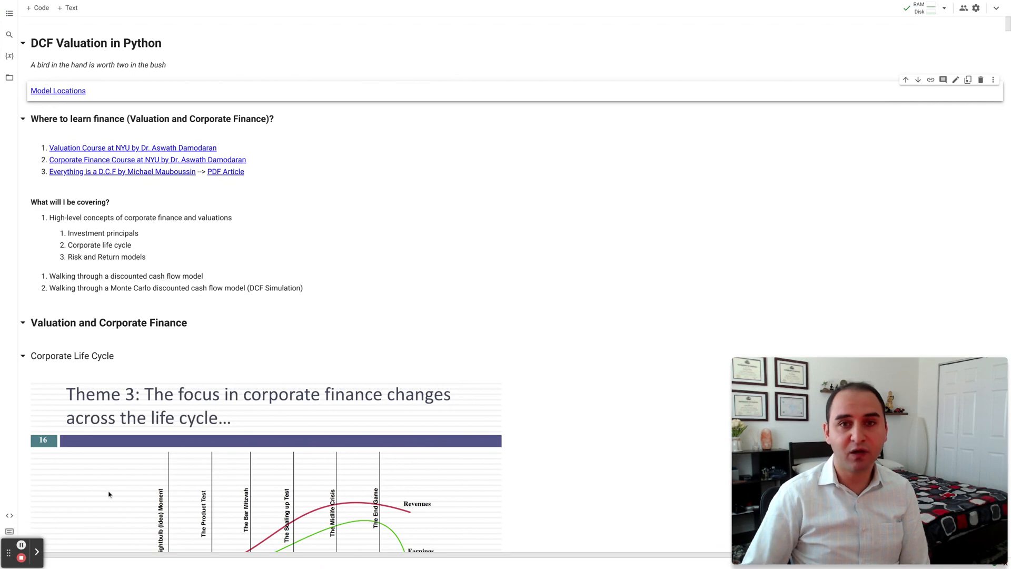